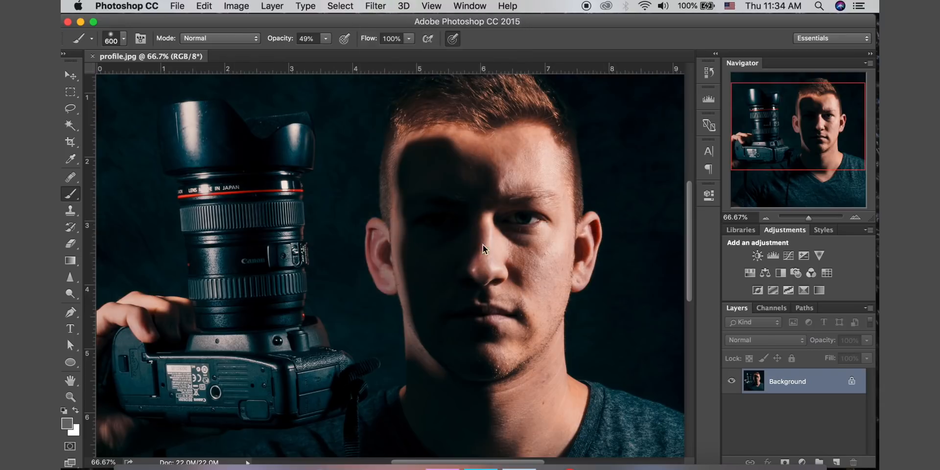
Launch Unsharp Mask on the portrait, previewing amount 135%, radius 11 px, threshold 5.
click(374, 5)
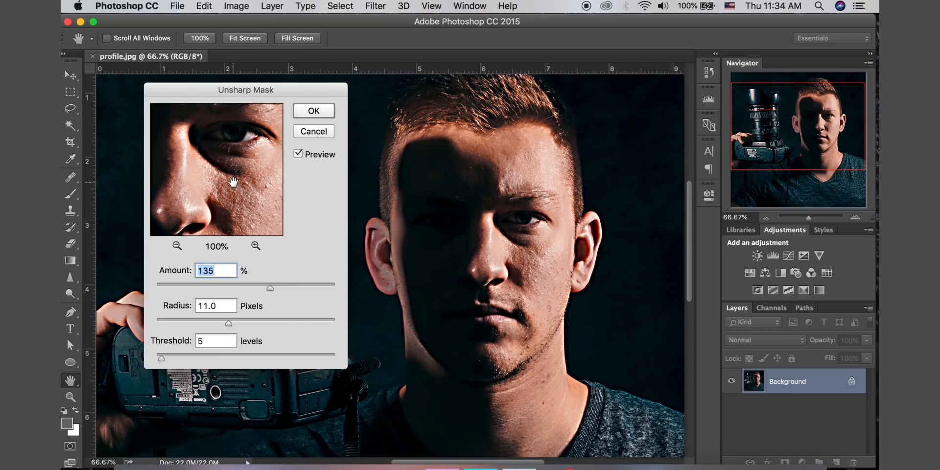
Test Unsharp Mask amounts of 15% and 51%, settling on 92%.
drag(270, 289, 170, 288)
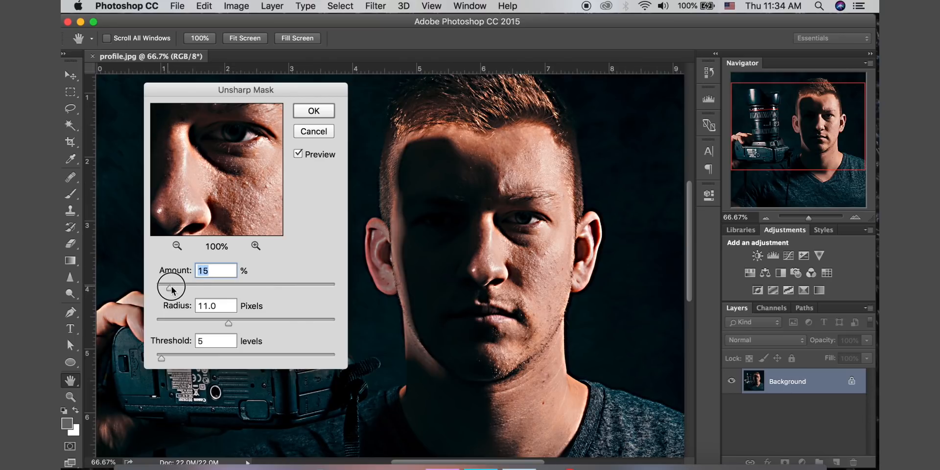
drag(171, 286, 206, 286)
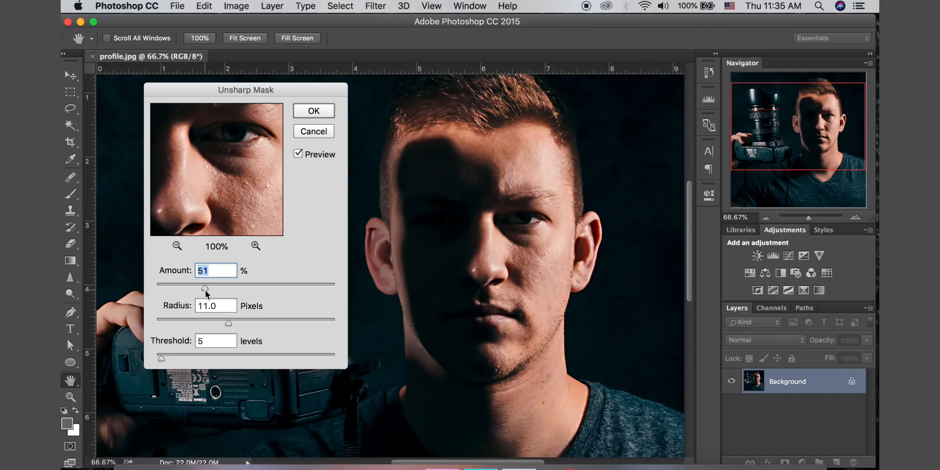
drag(203, 288, 246, 288)
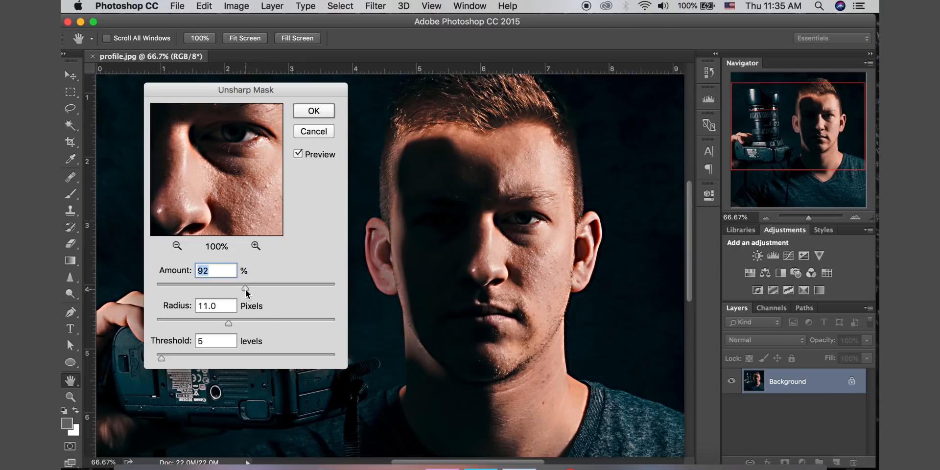
mouse_move(225, 318)
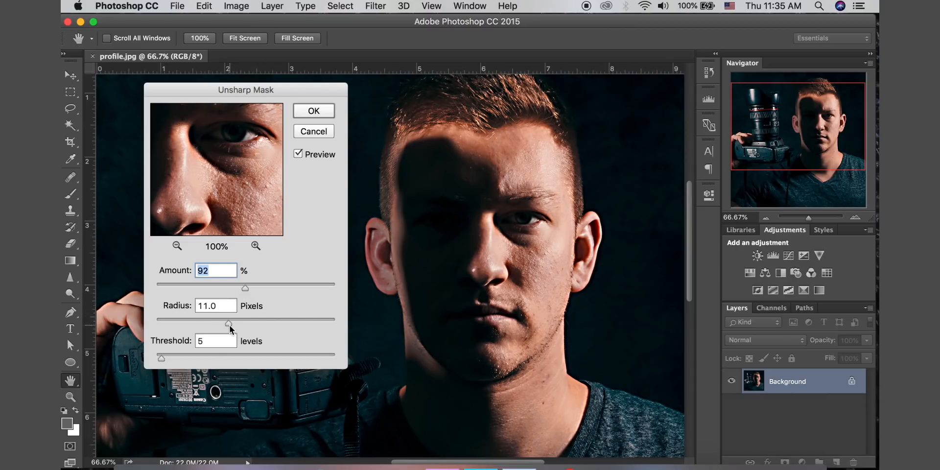
Settle the radius at 5.6 px after trying 9.3, then raise threshold through 14 to 21 levels.
drag(245, 324, 224, 324)
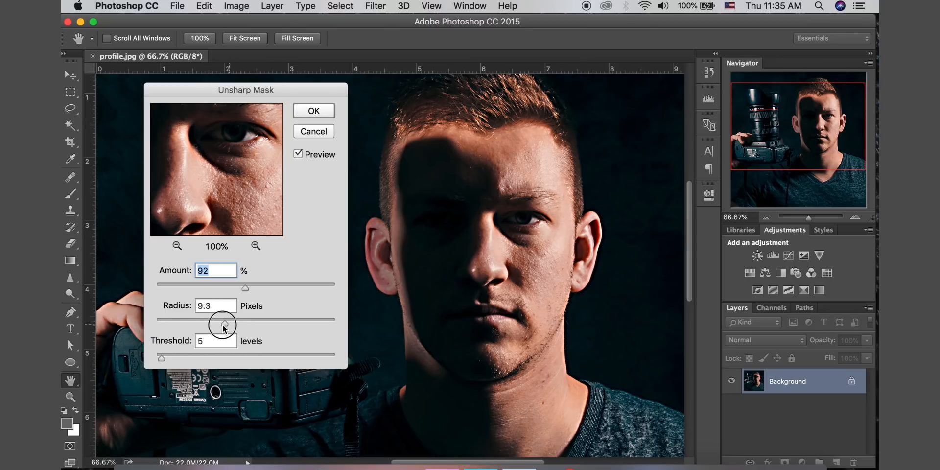
drag(222, 323, 158, 324)
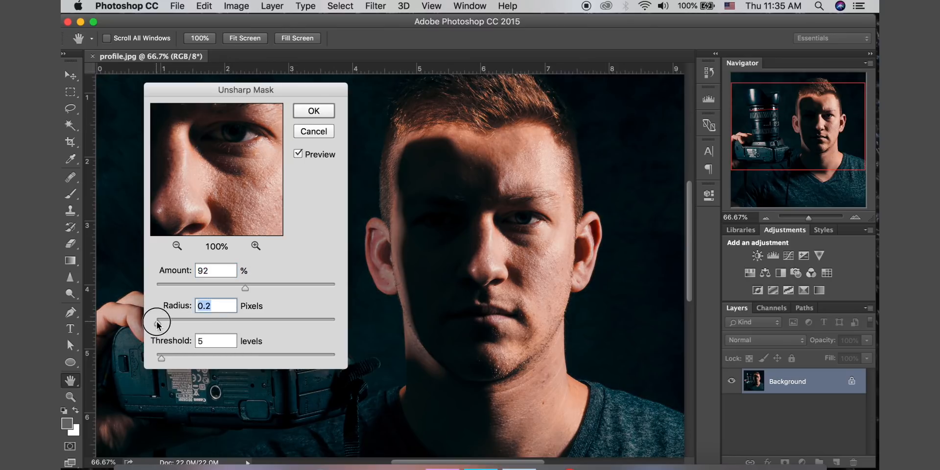
drag(157, 322, 225, 322)
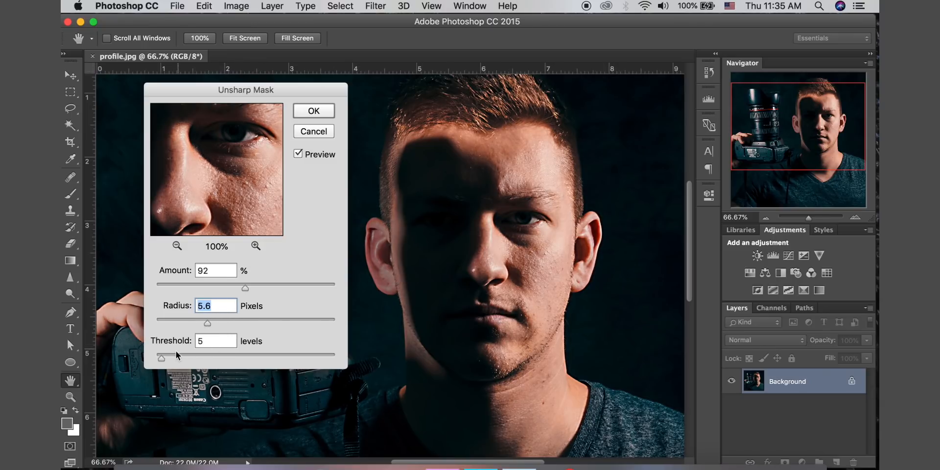
drag(160, 357, 173, 357)
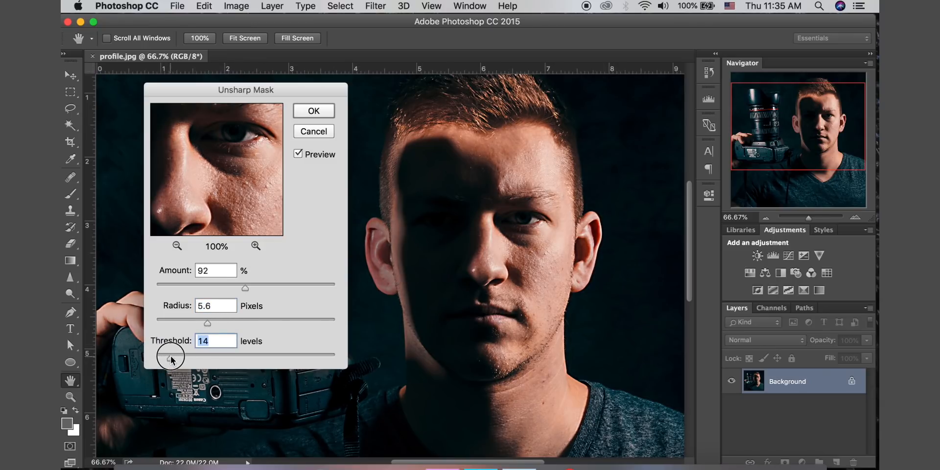
drag(171, 355, 183, 355)
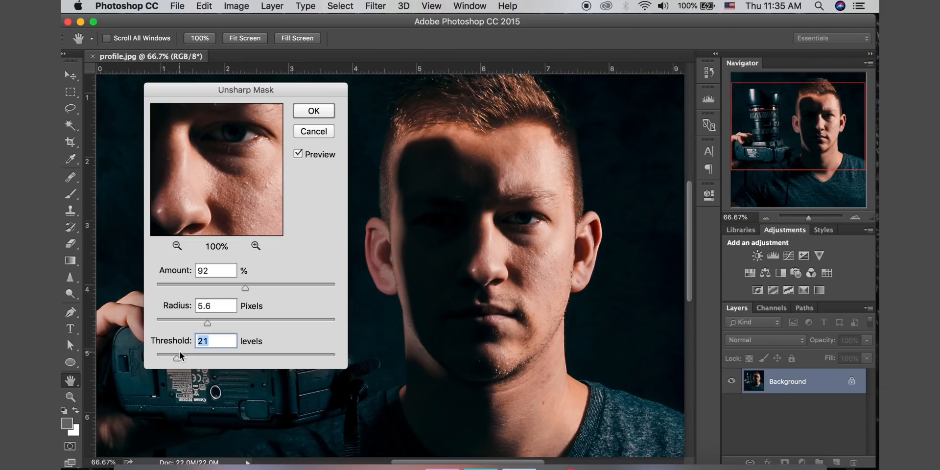